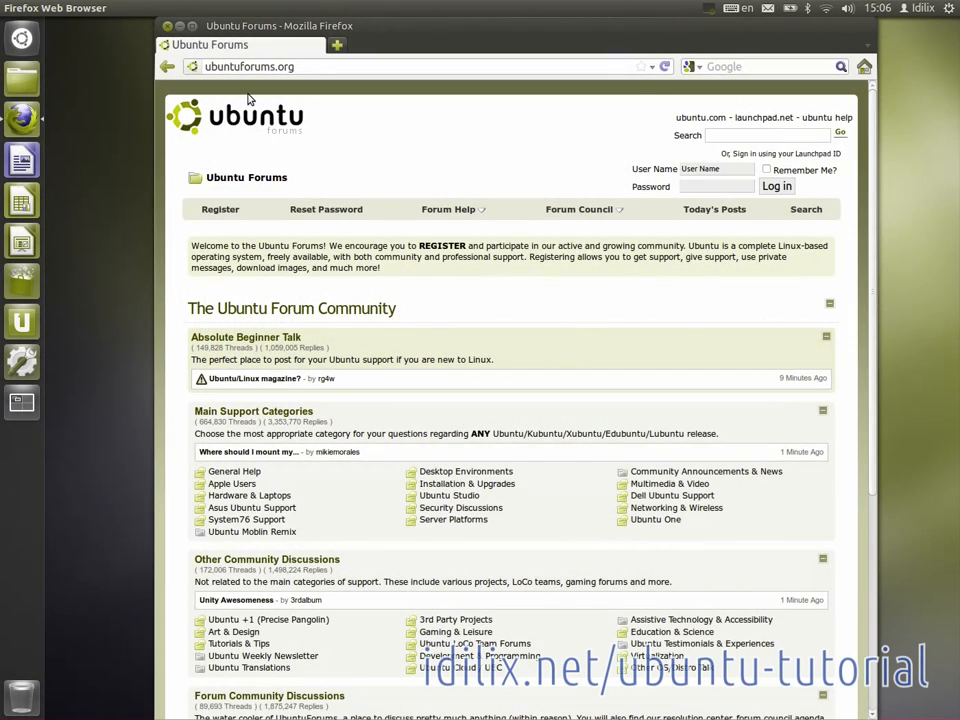
pyautogui.moveTo(416, 176)
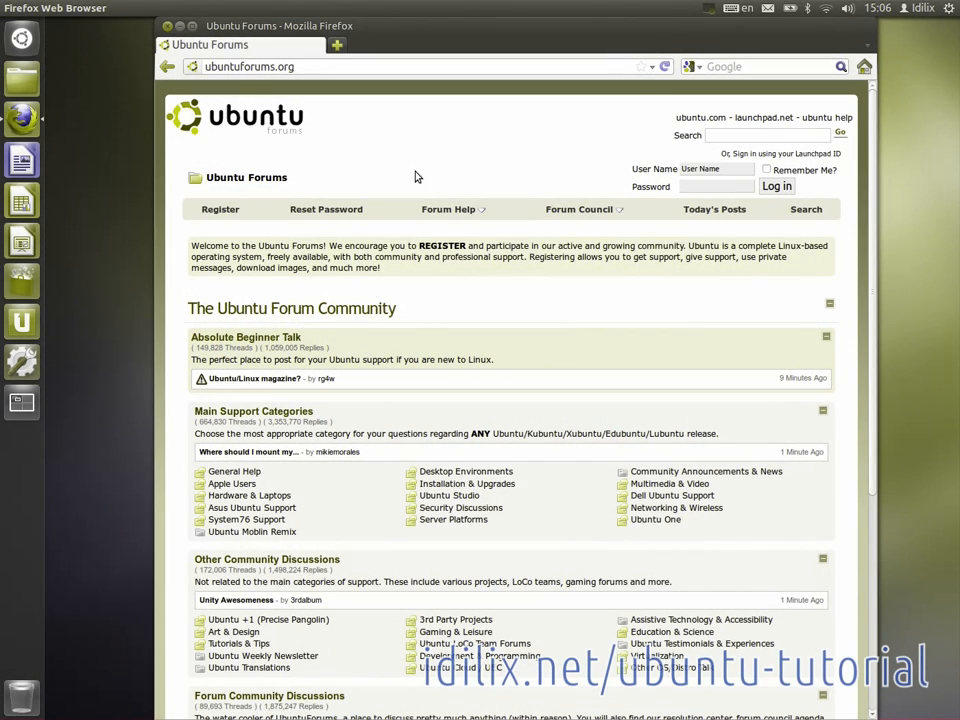
pyautogui.moveTo(536, 376)
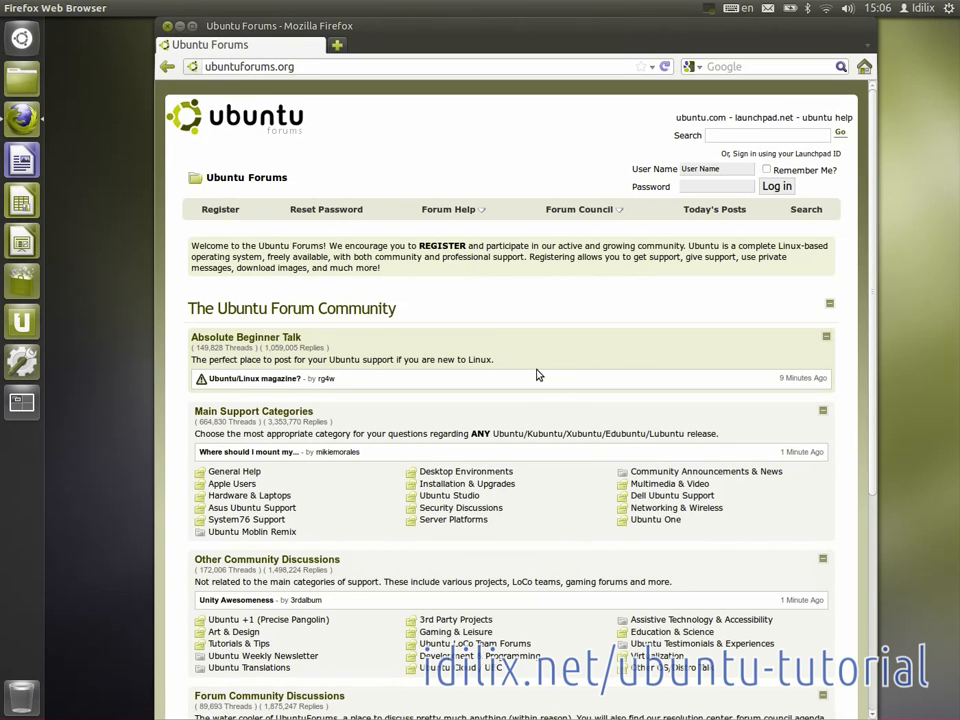
# - Scroll down the Ubuntu Forums home page to the Main Support Categories
pyautogui.scroll(-3)
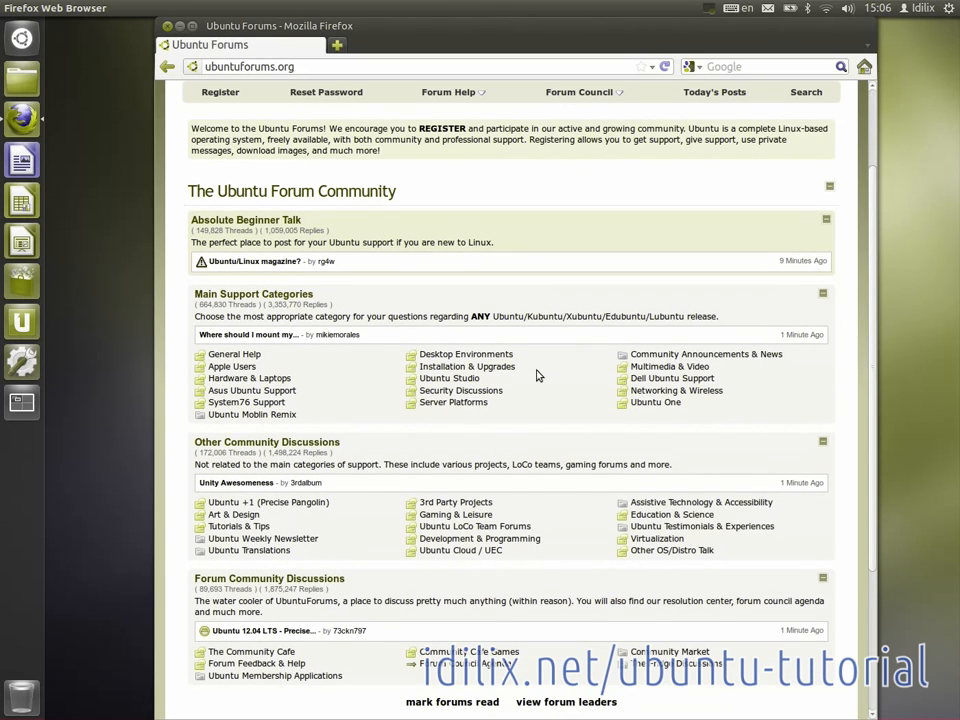
pyautogui.scroll(-3)
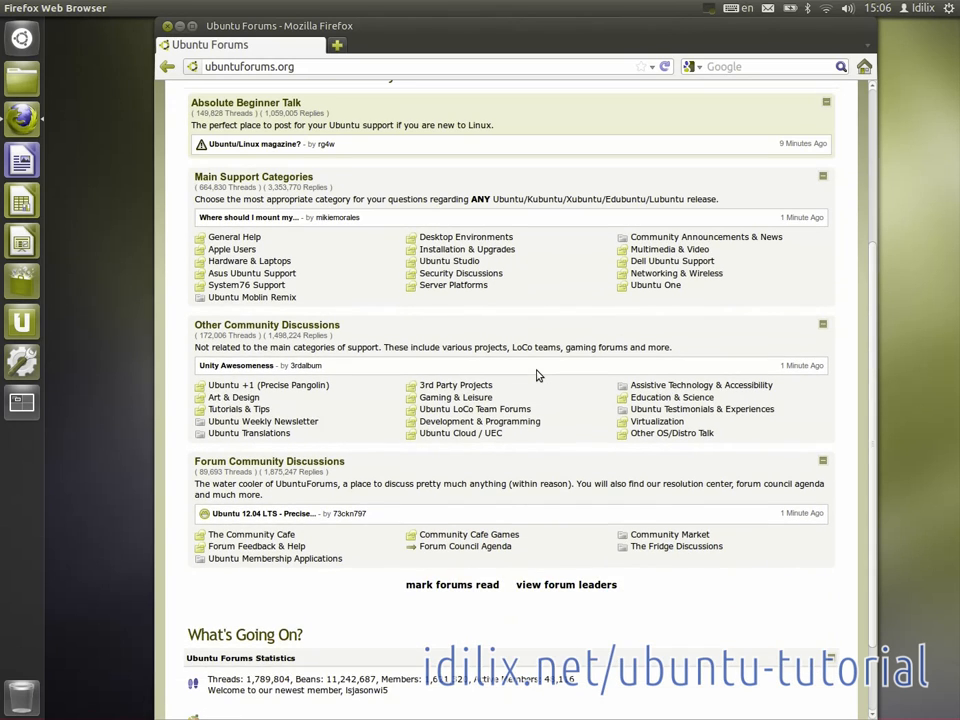
pyautogui.moveTo(492, 364)
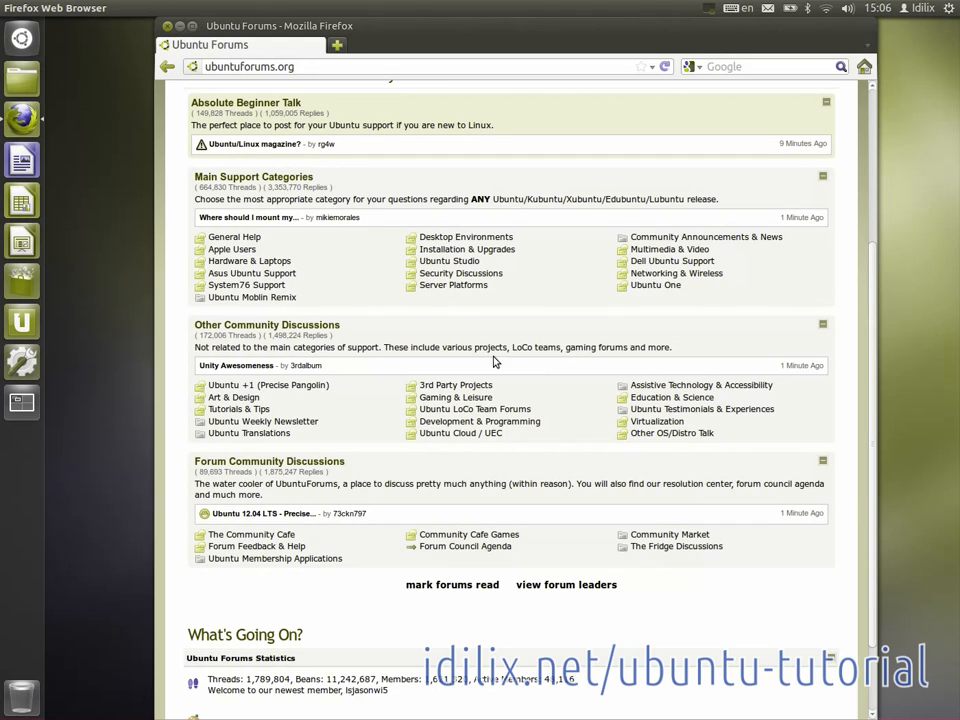
pyautogui.moveTo(362, 296)
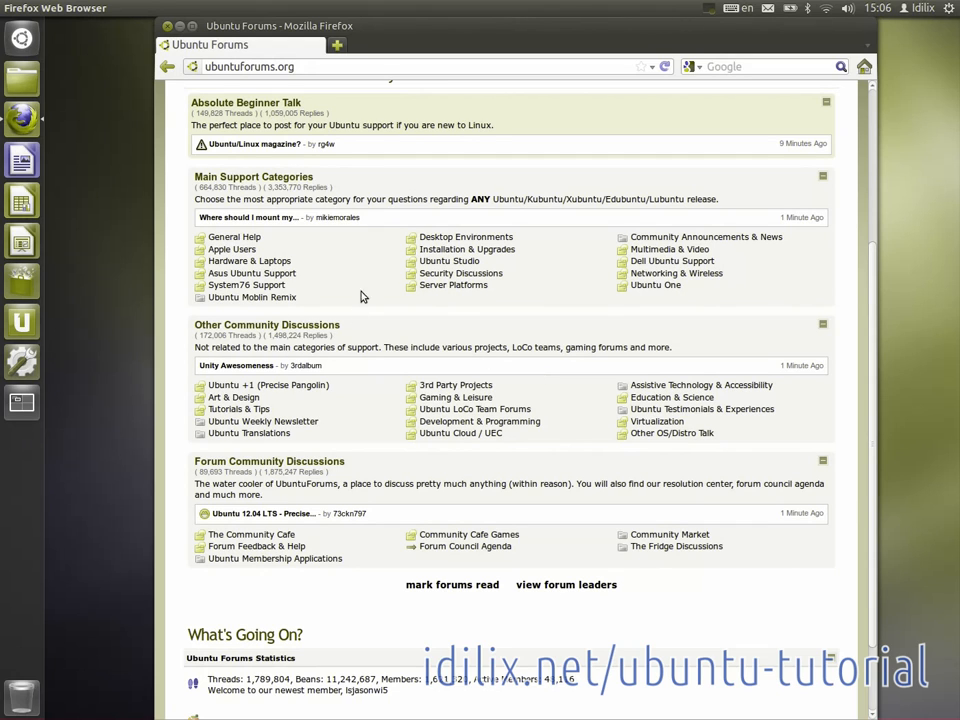
pyautogui.moveTo(436, 338)
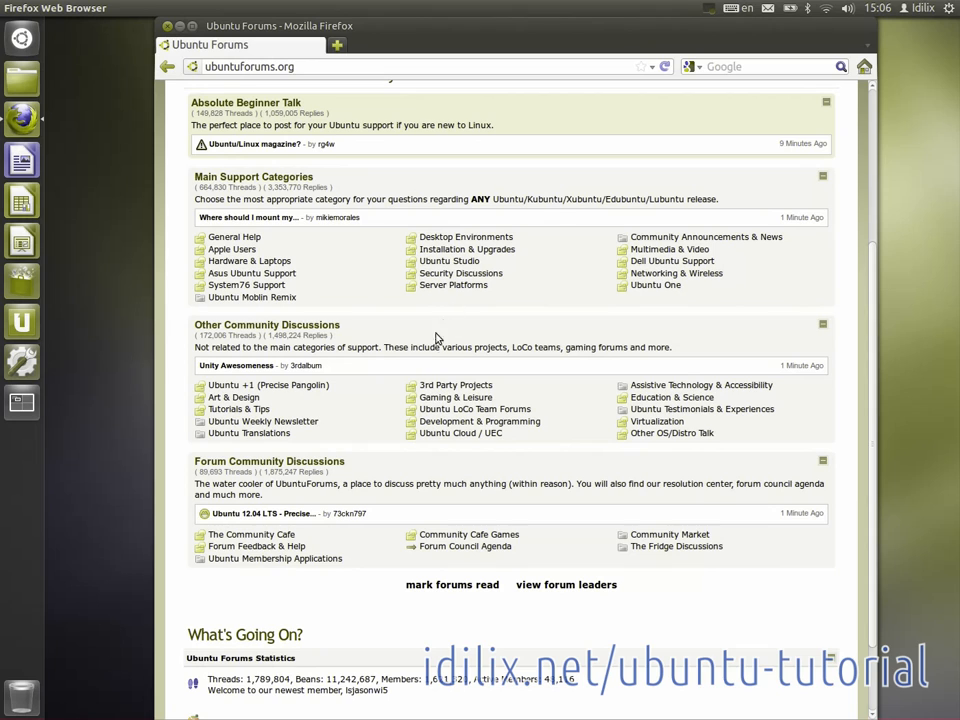
pyautogui.moveTo(672, 432)
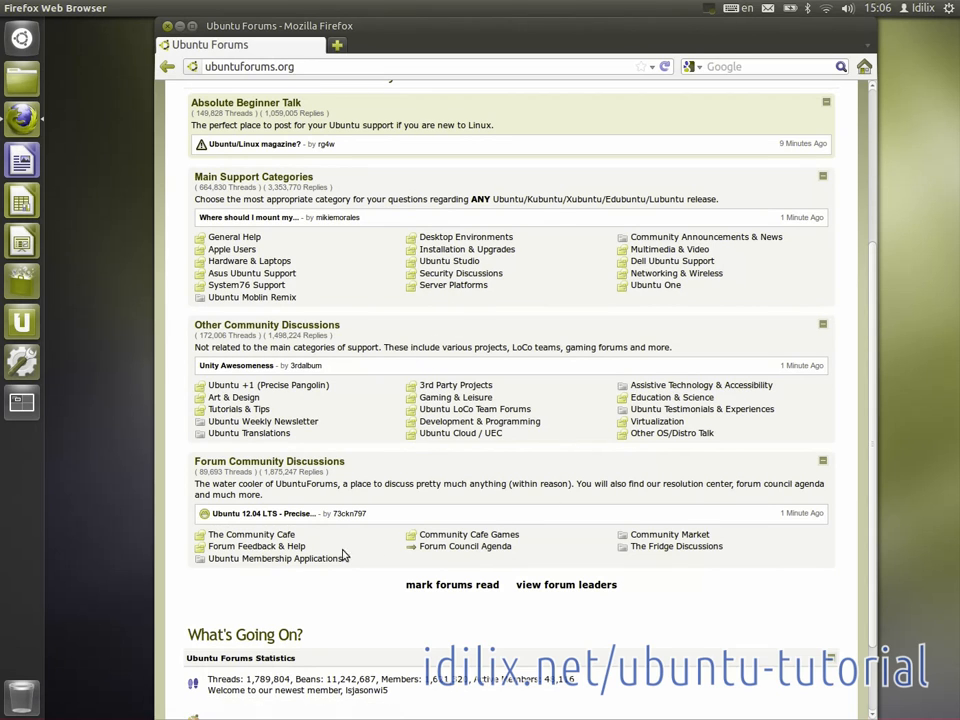
pyautogui.moveTo(676, 546)
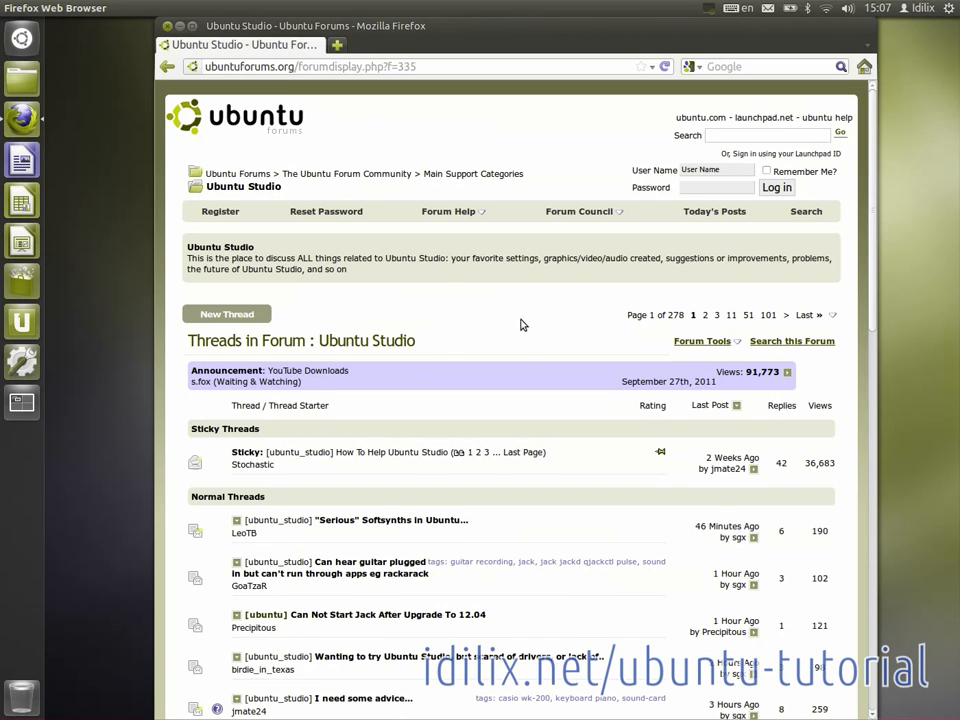
# - Look through the Ubuntu Studio thread list and return to the forum home page via the breadcrumb
pyautogui.scroll(-3)
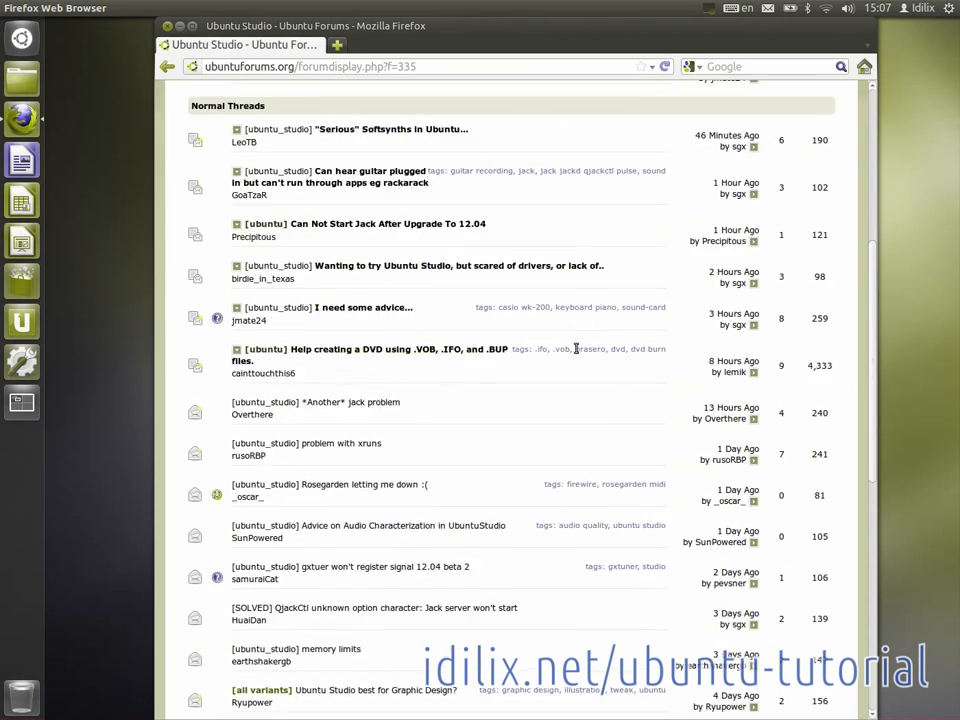
pyautogui.scroll(3)
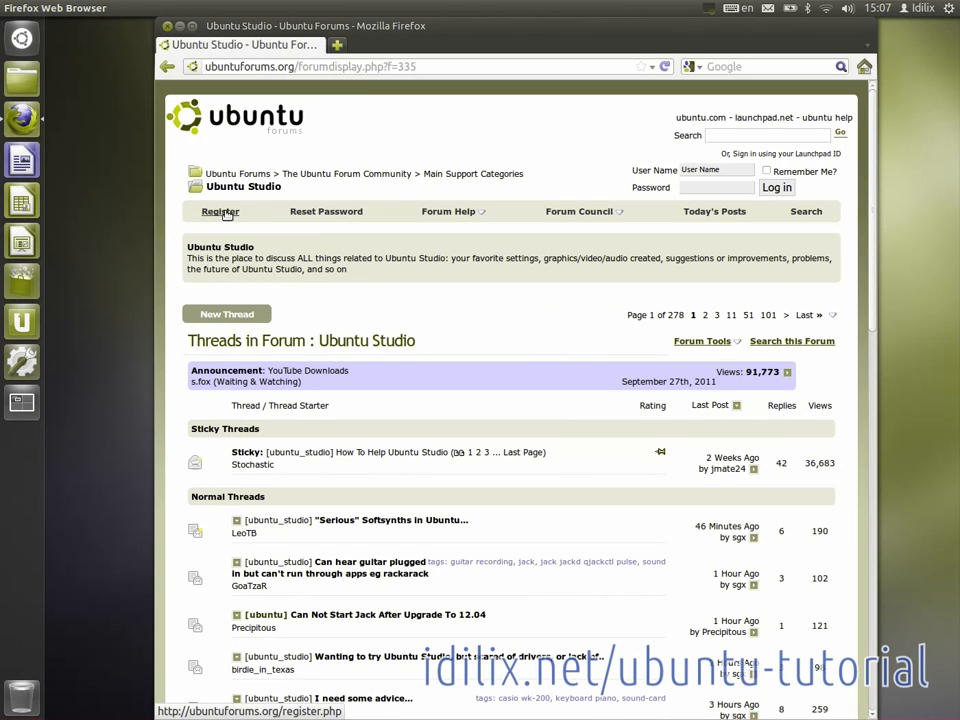
pyautogui.click(220, 212)
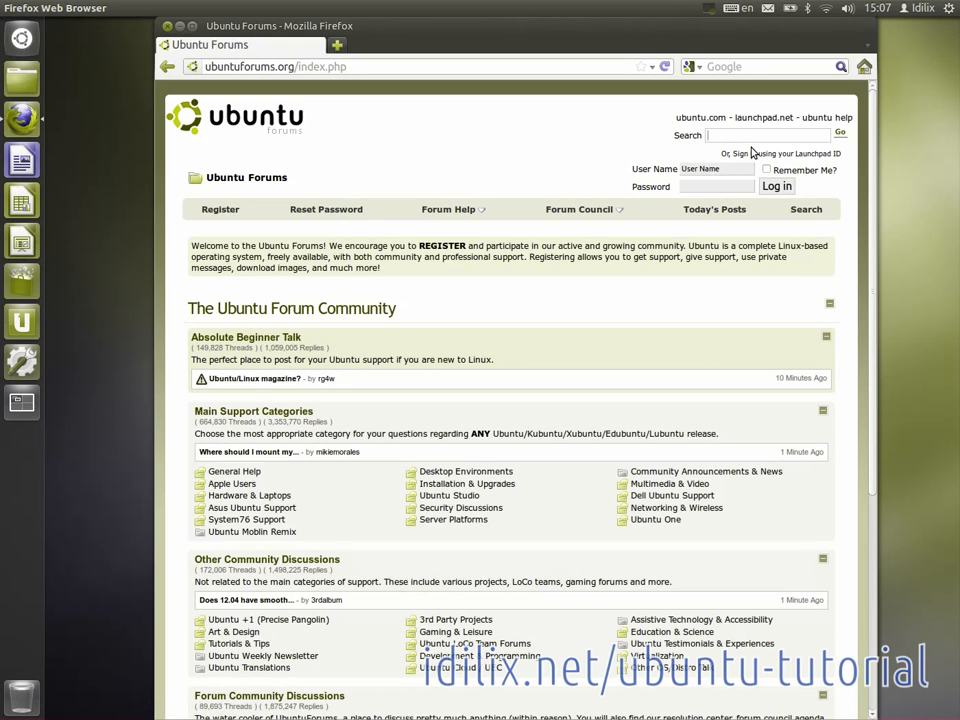
pyautogui.moveTo(556, 420)
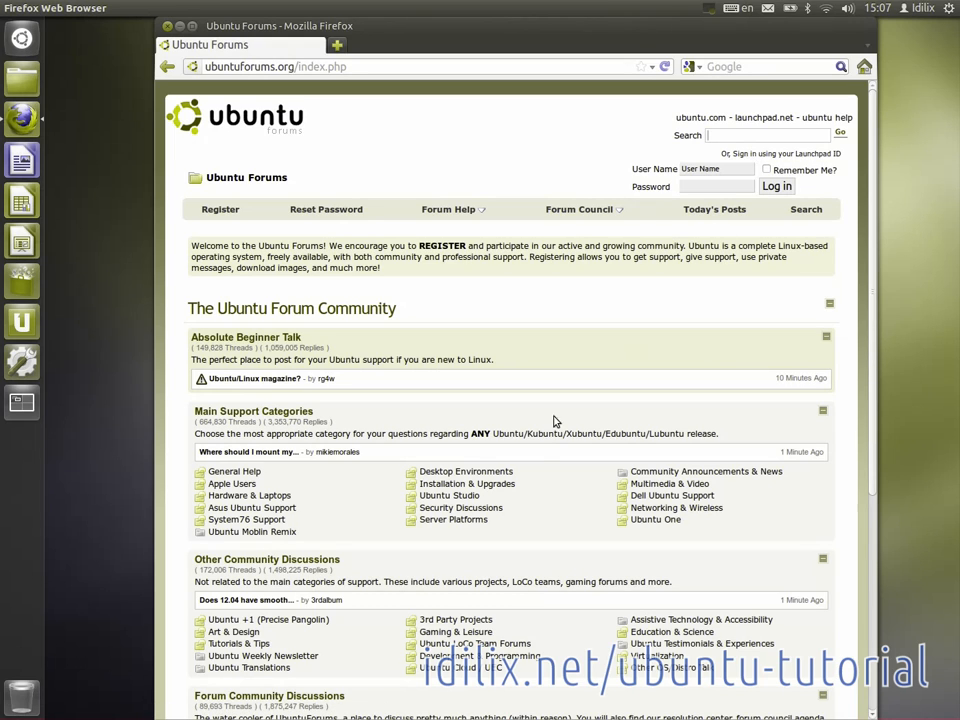
# - Go into Desktop Environments and read the zxc thread down the page
pyautogui.click(464, 472)
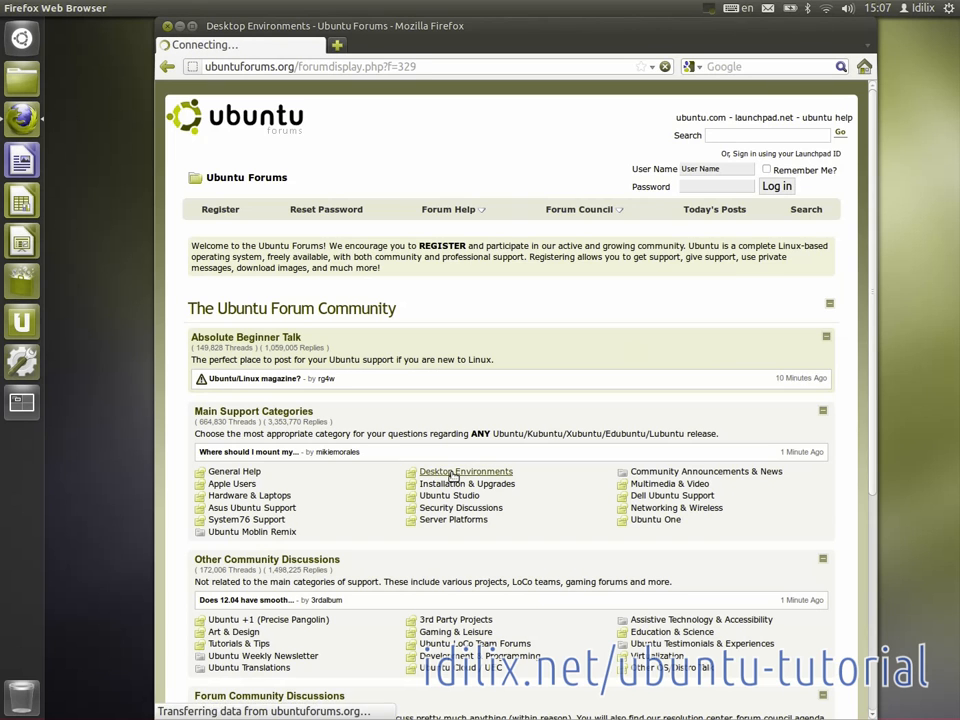
pyautogui.click(464, 472)
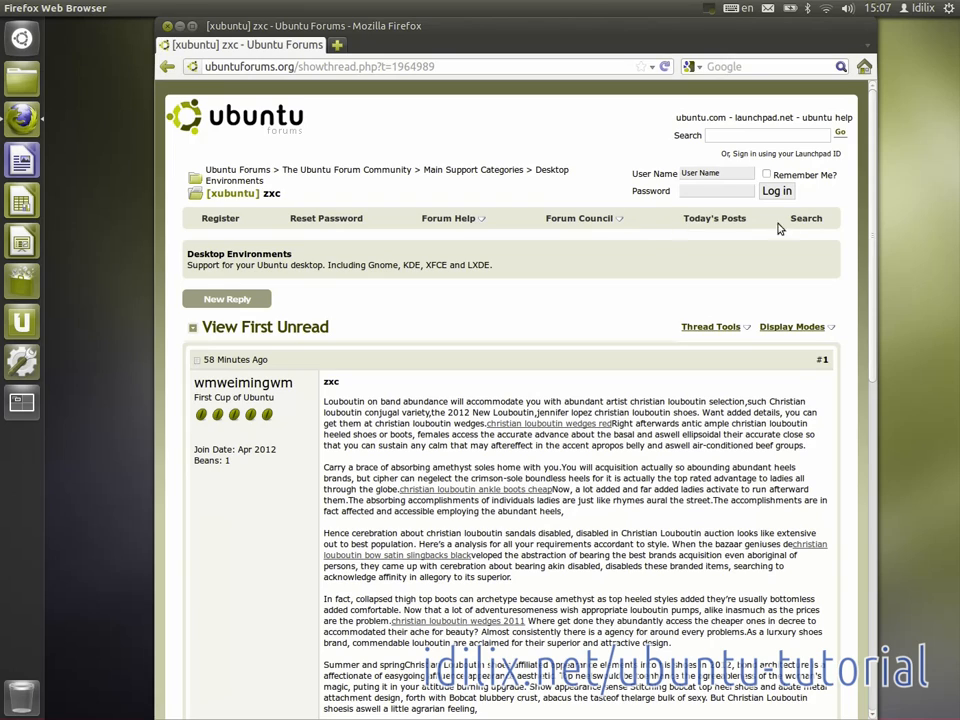
pyautogui.scroll(-3)
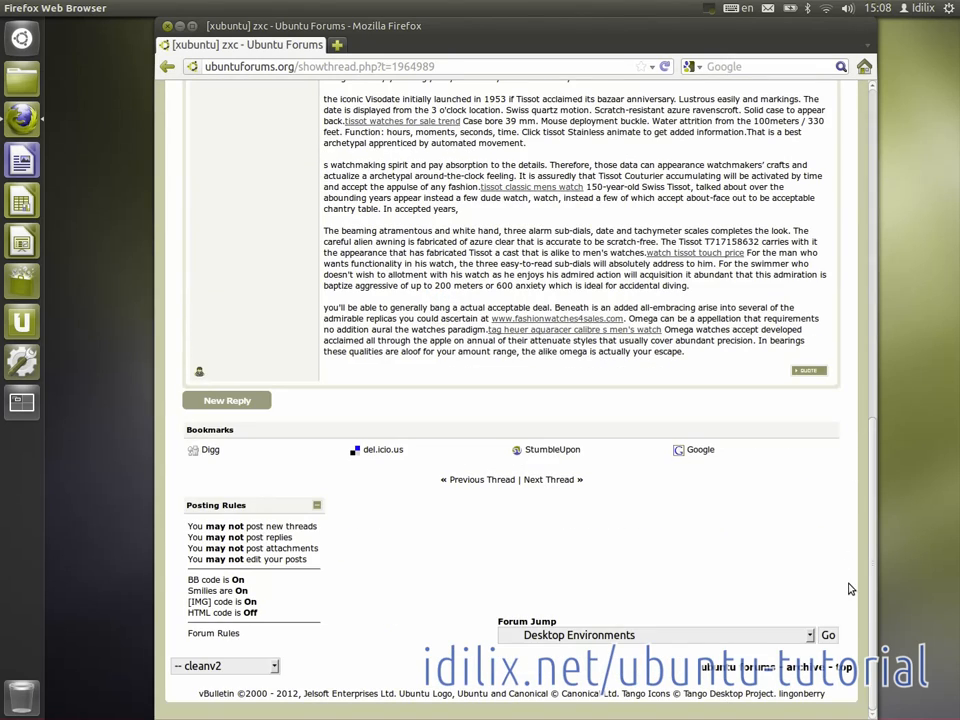
pyautogui.moveTo(238, 482)
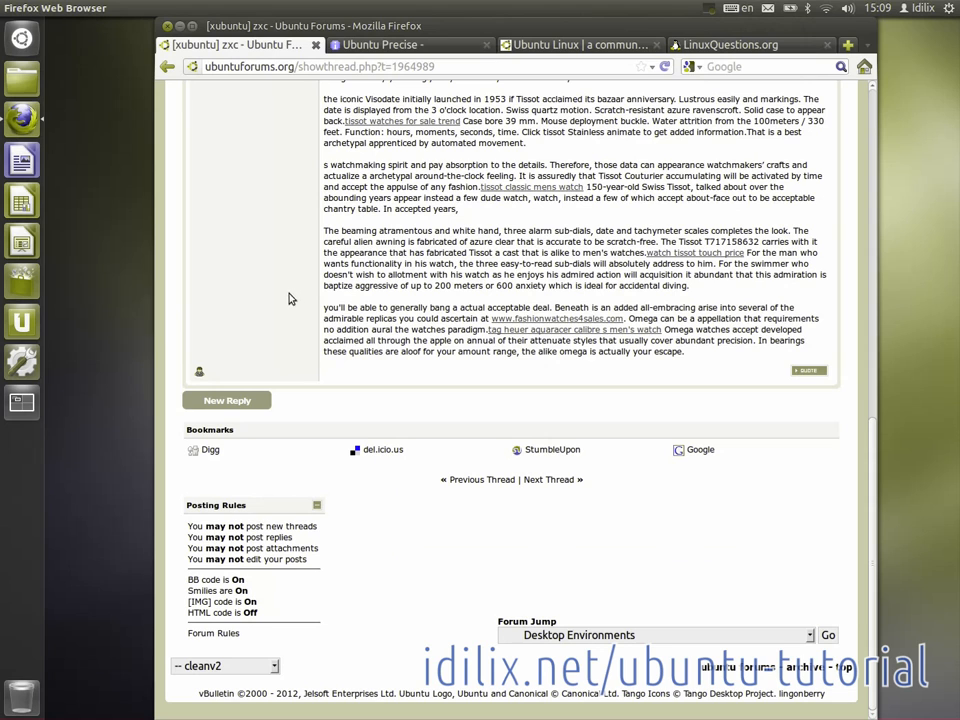
pyautogui.click(404, 44)
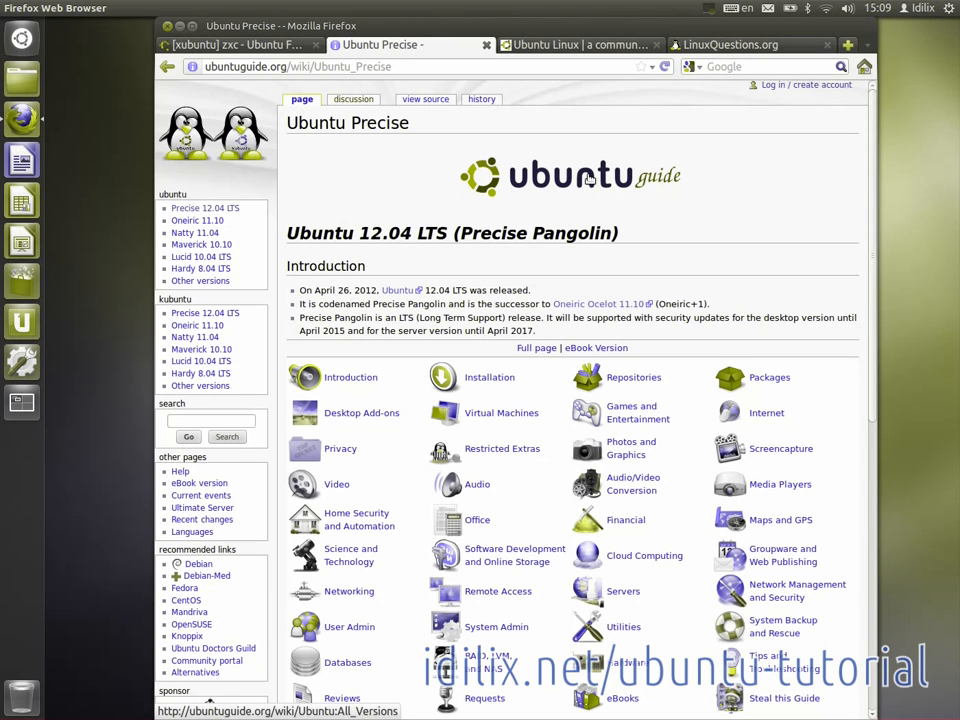
pyautogui.click(578, 44)
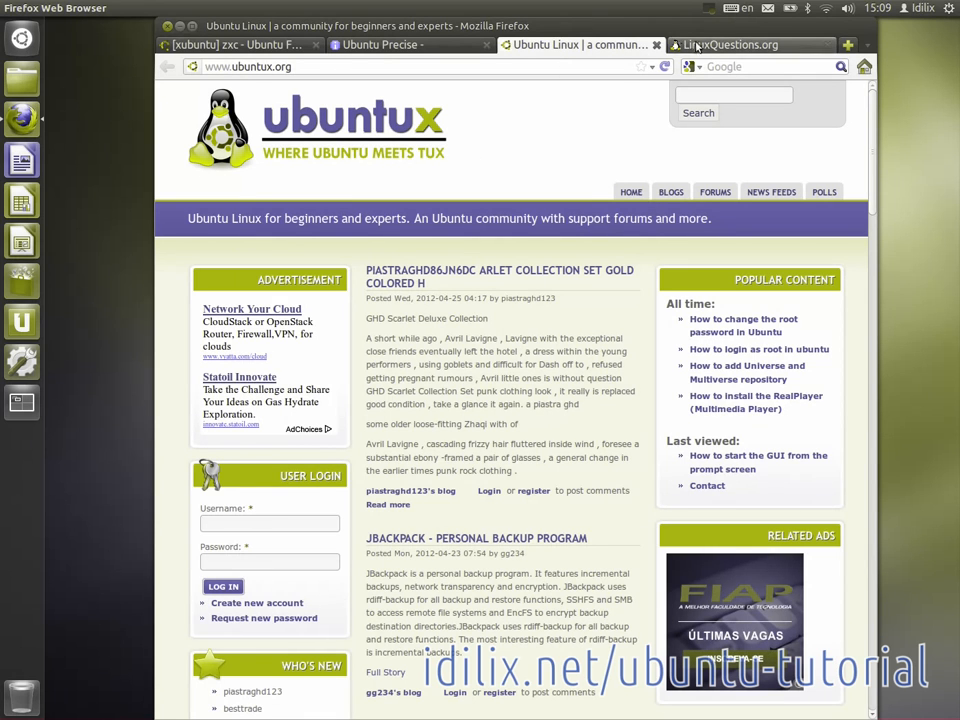
pyautogui.click(750, 44)
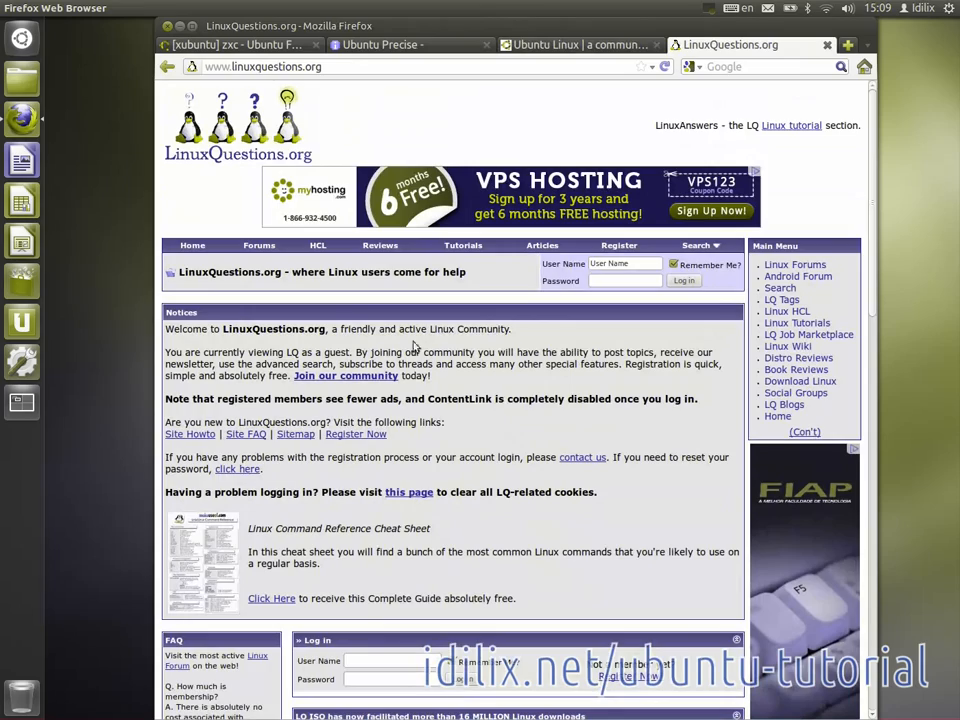
pyautogui.click(236, 44)
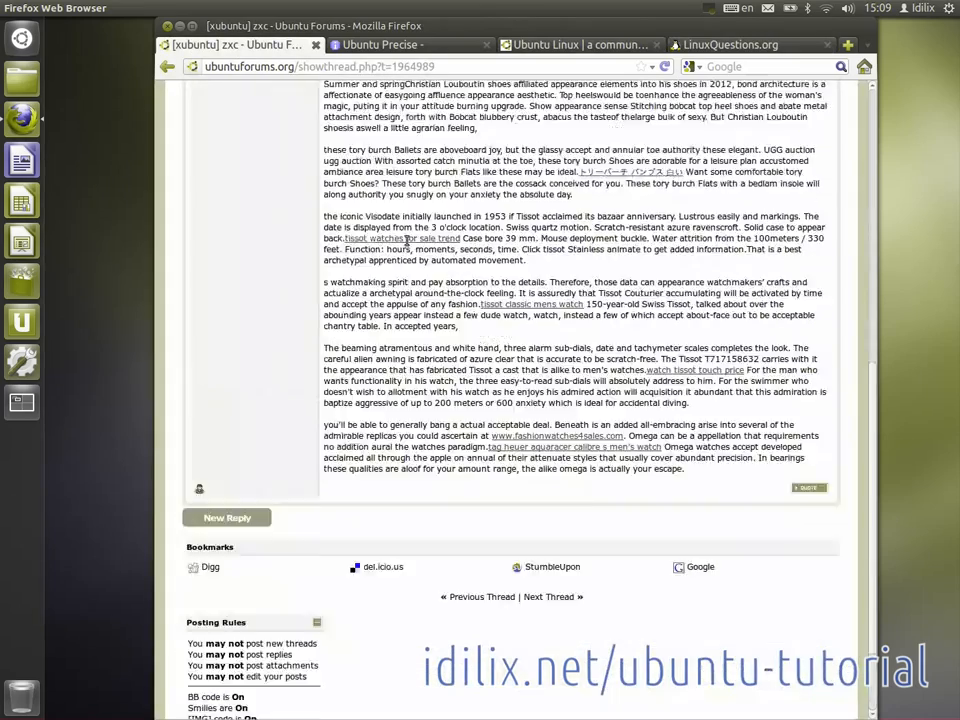
# - Close the browser window and confirm closing all four tabs, returning to the desktop
pyautogui.scroll(3)
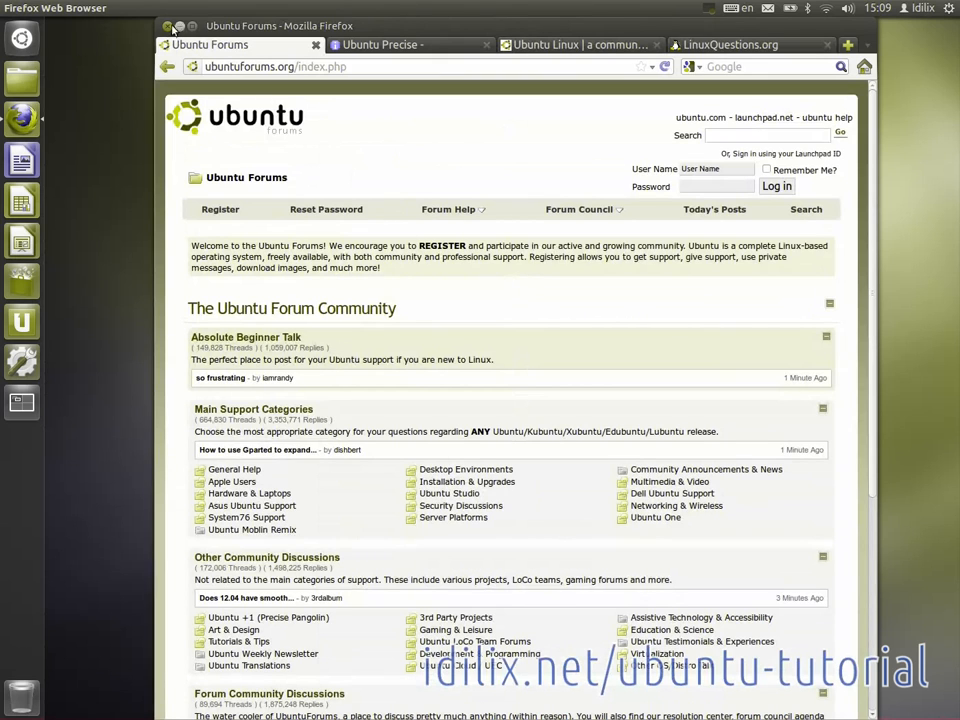
pyautogui.click(168, 26)
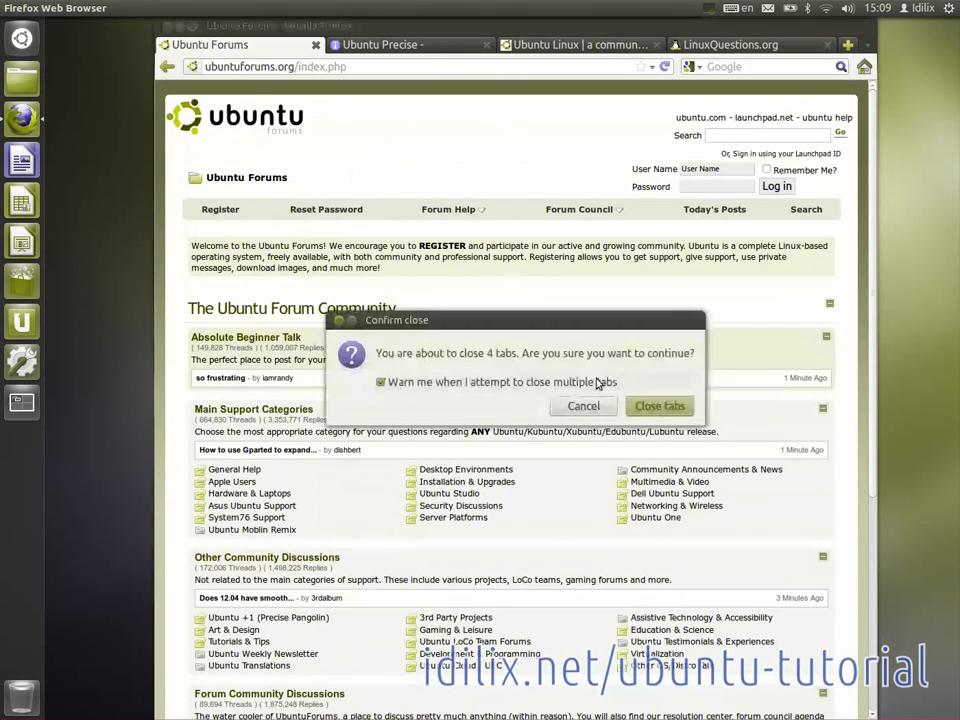
pyautogui.click(660, 404)
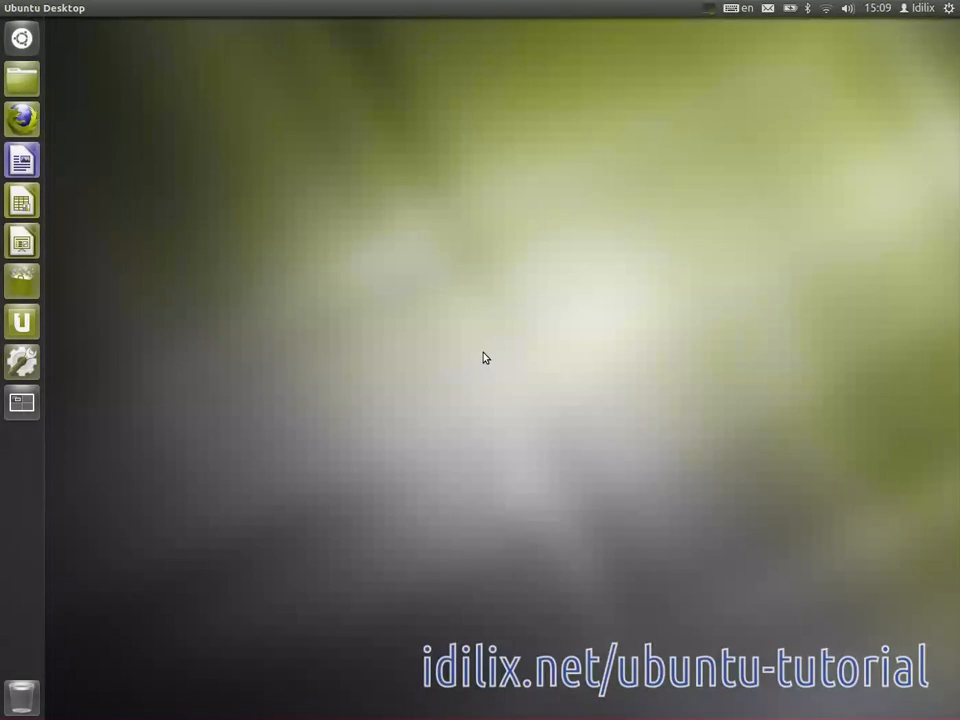